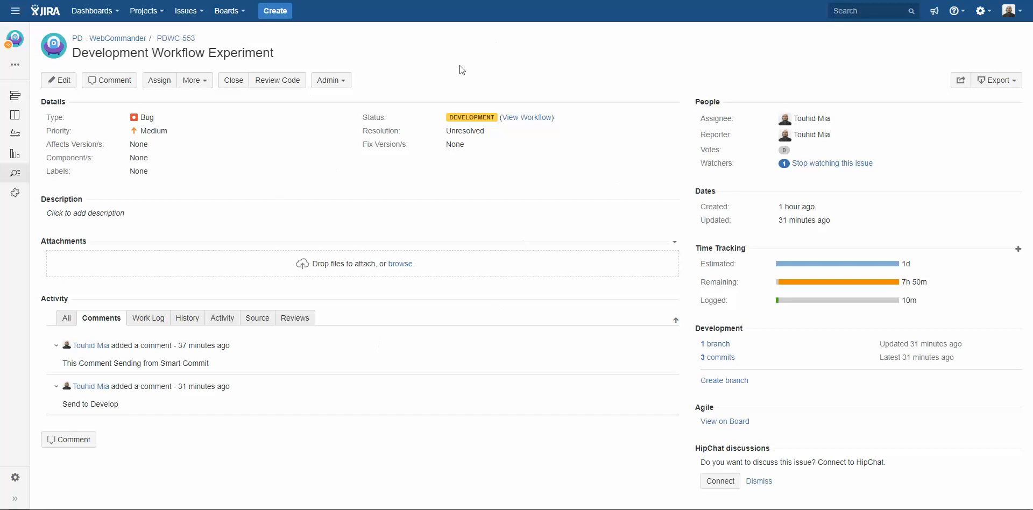
mouse_move(688, 356)
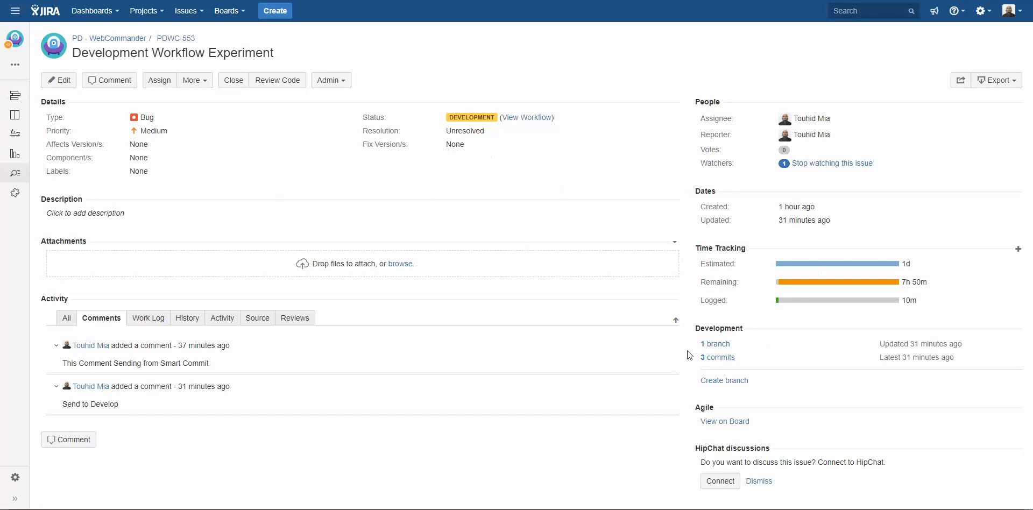
Step: Show the branch linked to issue PDWC-553 and start a pull request for it
click(715, 343)
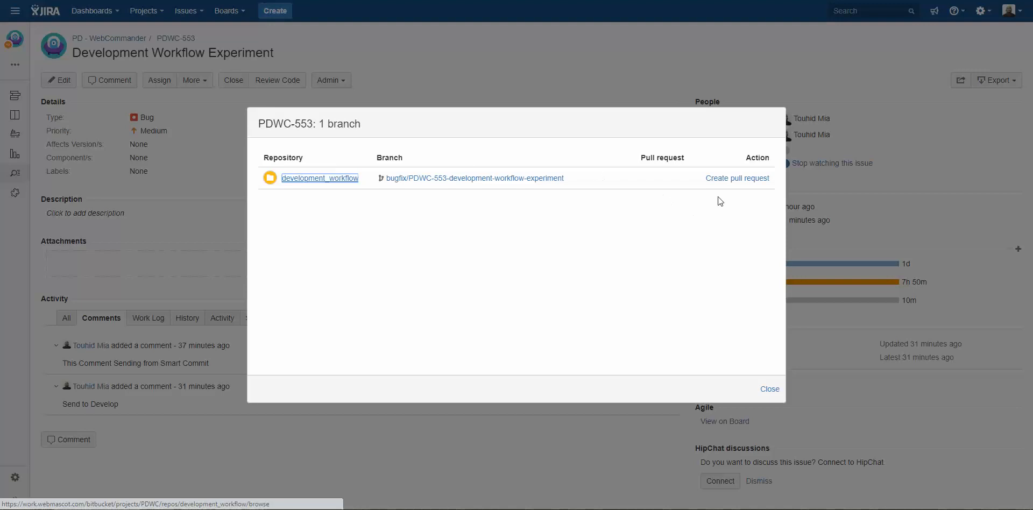
click(737, 178)
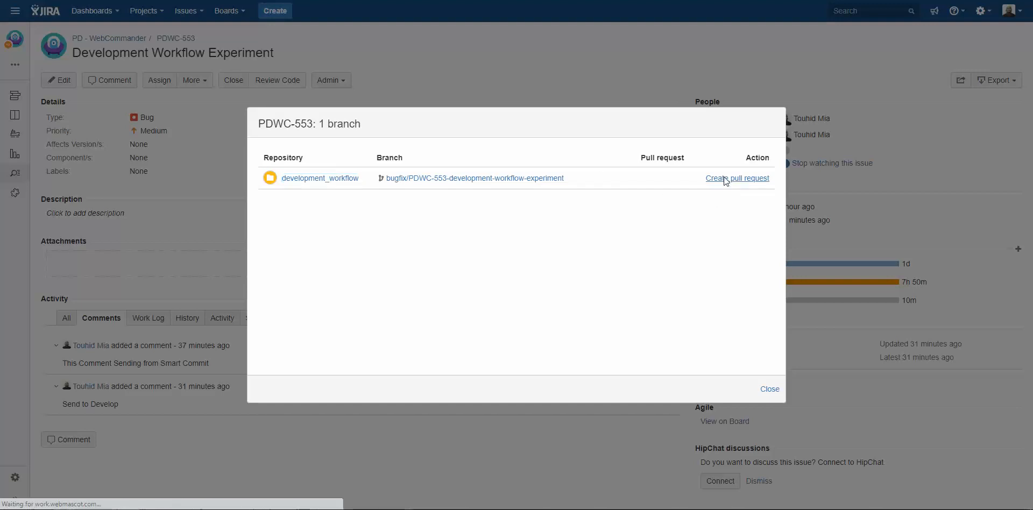
Step: Create the pull request from bugfix/PDWC-553 into master with the prefilled title and commit-list description
click(737, 177)
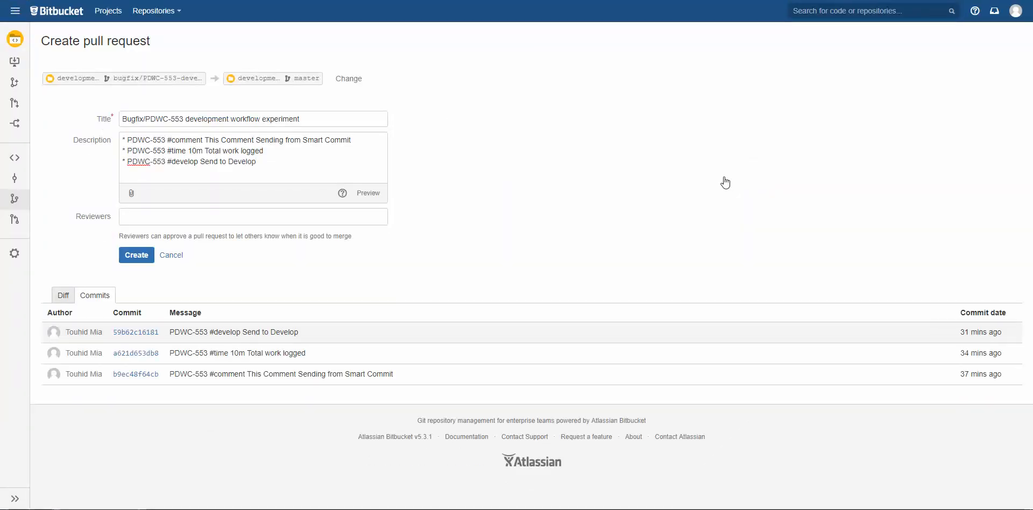
mouse_move(454, 119)
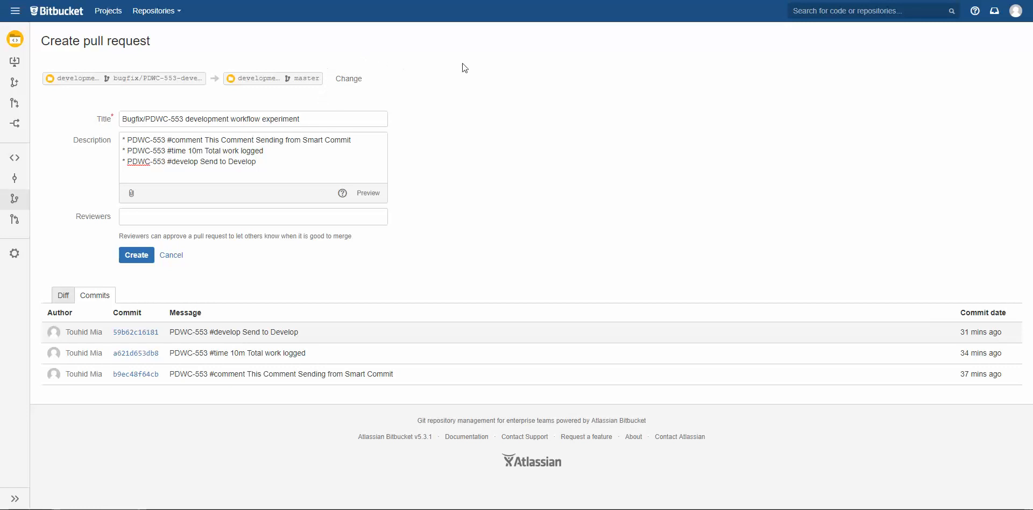
mouse_move(133, 31)
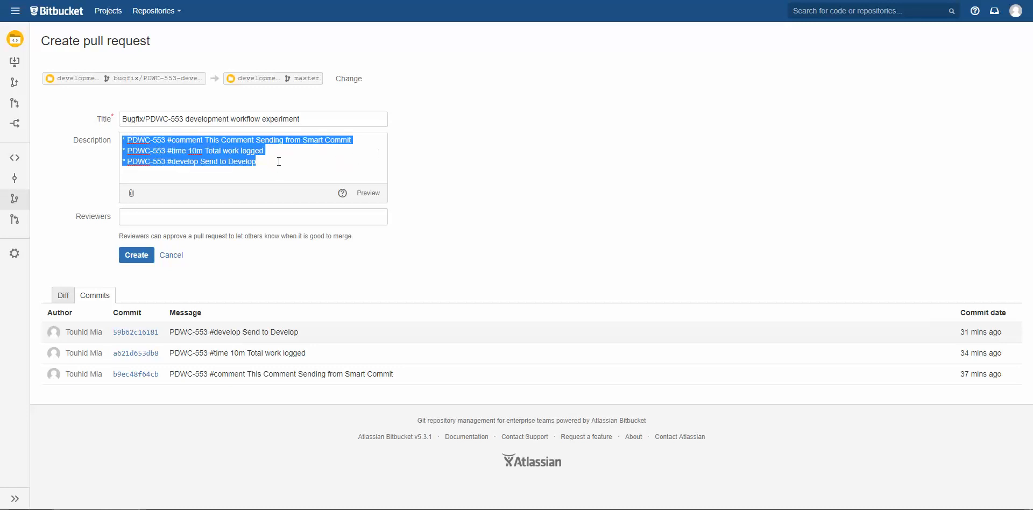
click(258, 161)
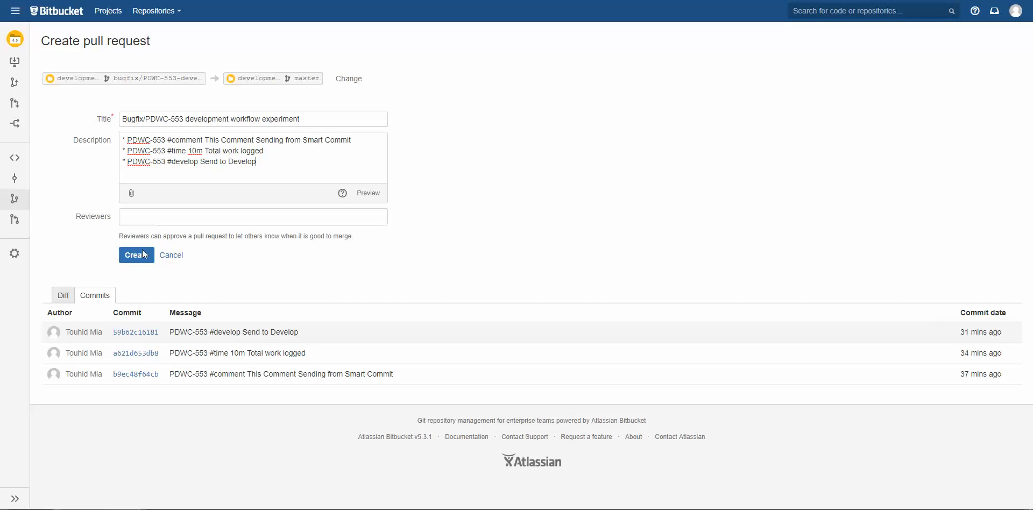
click(136, 255)
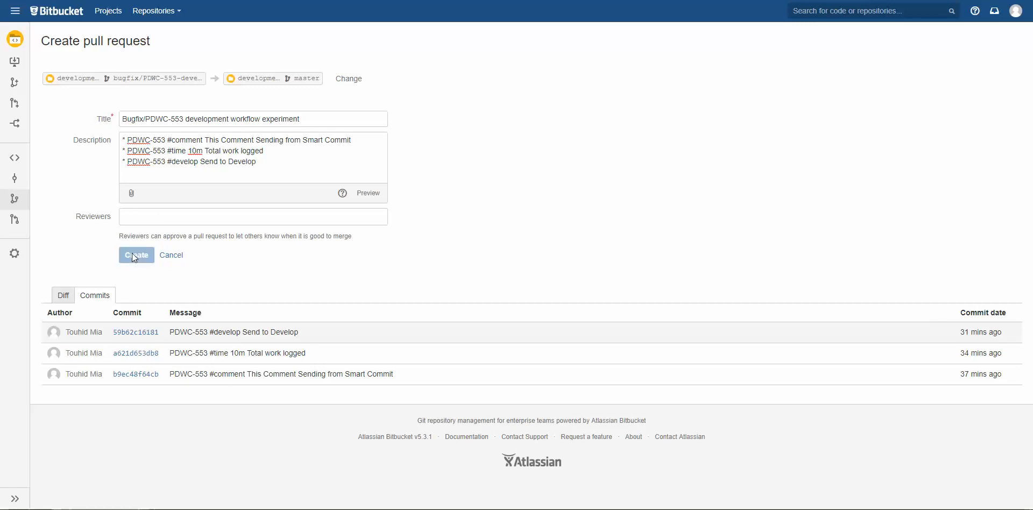
Step: Finish creating the pull request and land on its Overview listing the three commits
click(136, 255)
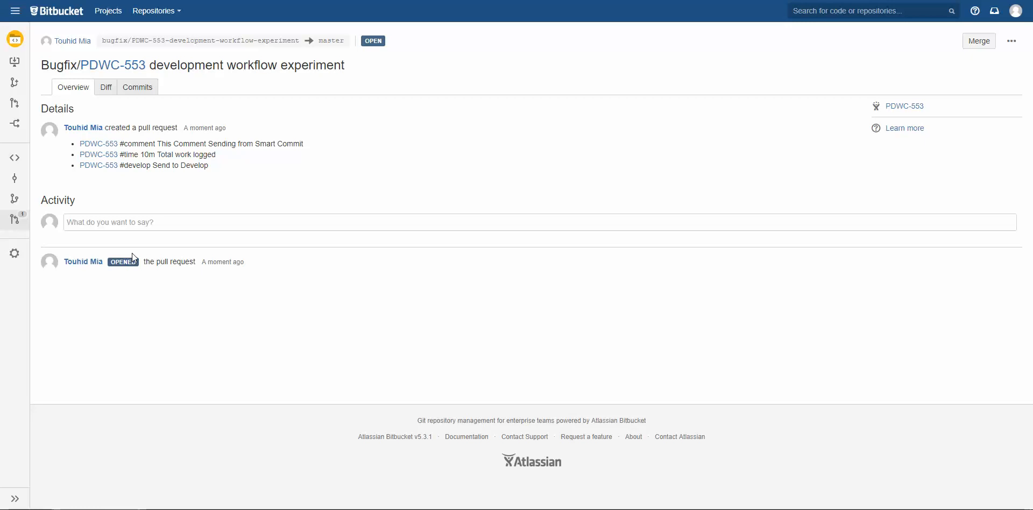
mouse_move(163, 140)
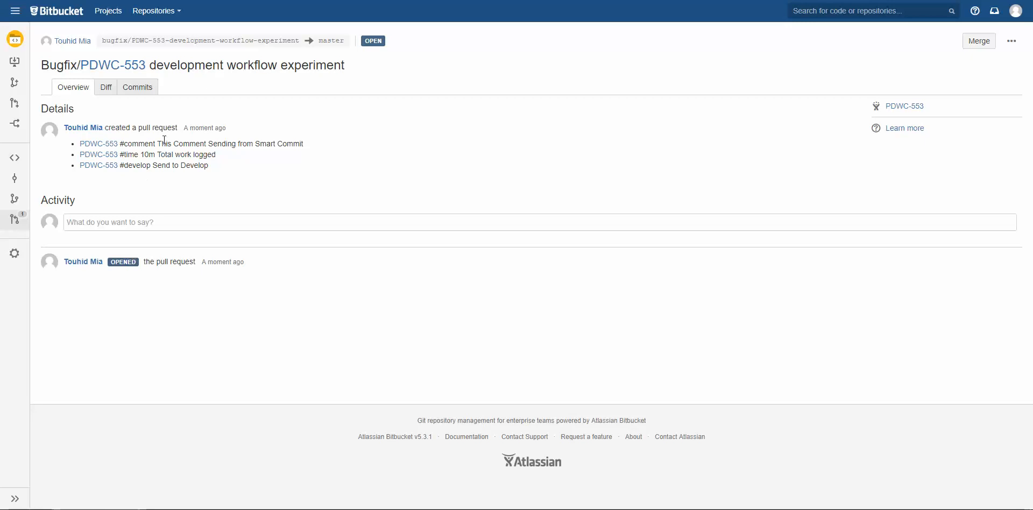
mouse_move(870, 62)
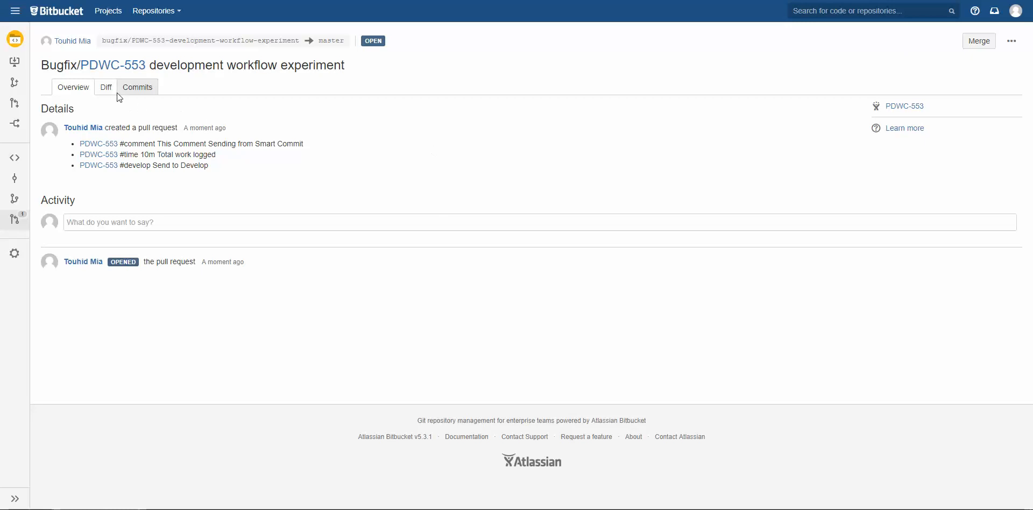
Step: Review the pull request's readme.md diff, its three commits and overview, then return to the readme.md changes
click(106, 87)
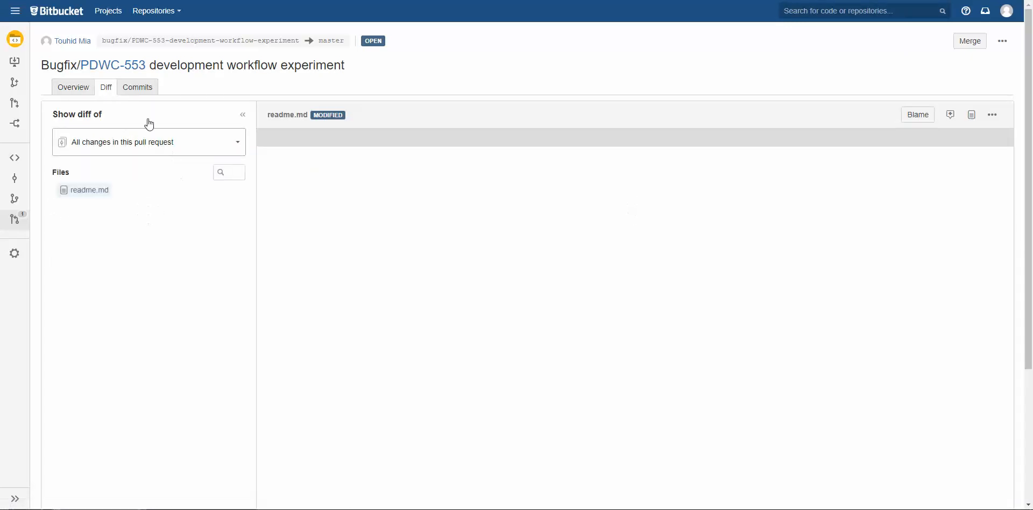
click(90, 189)
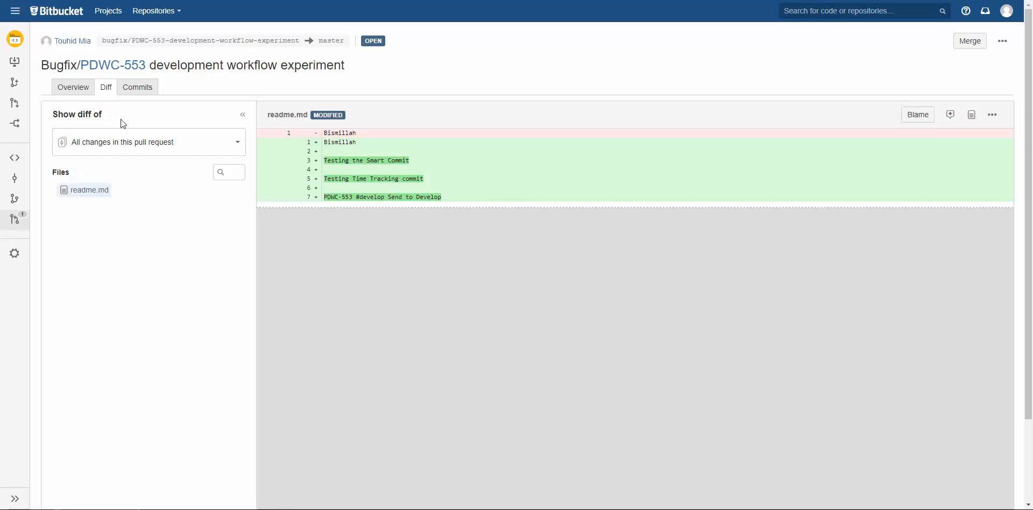
mouse_move(391, 163)
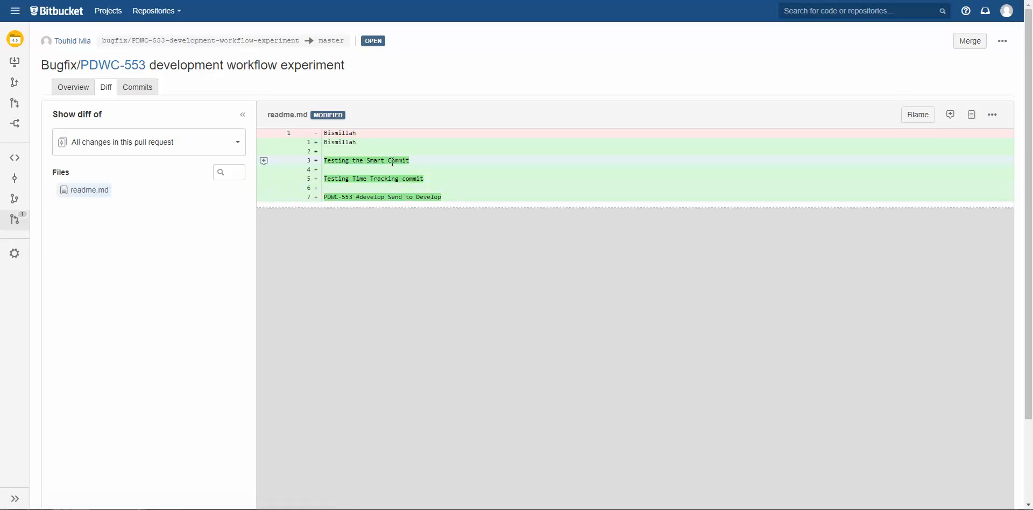
click(136, 87)
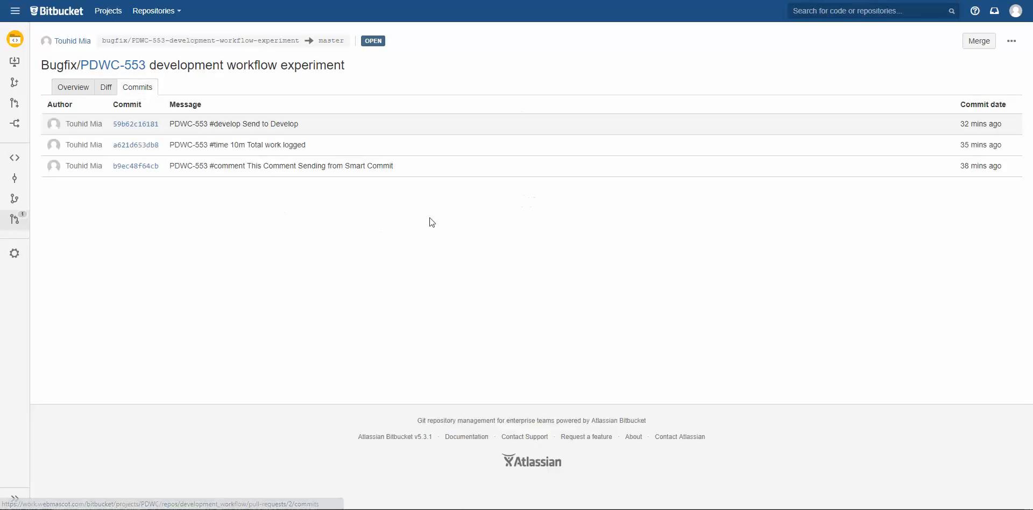
mouse_move(245, 146)
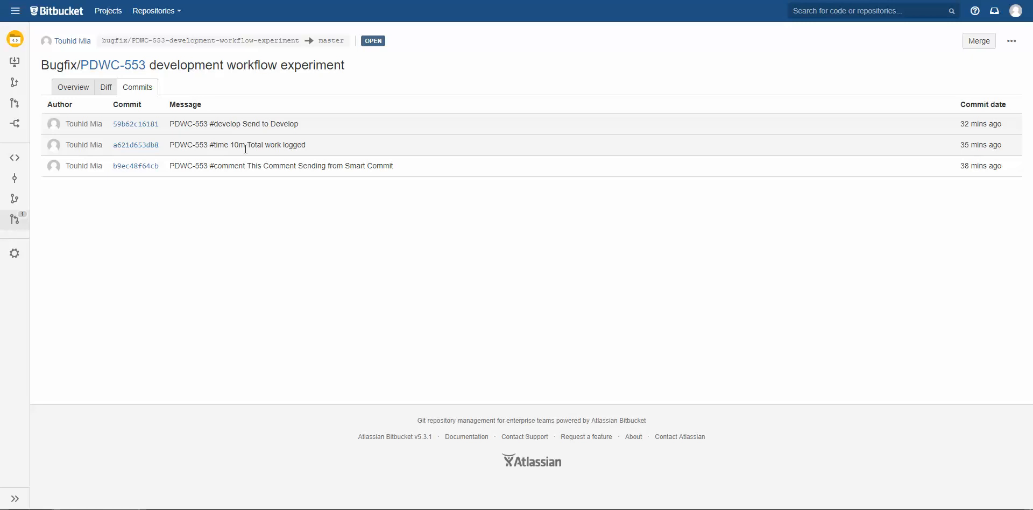
click(73, 86)
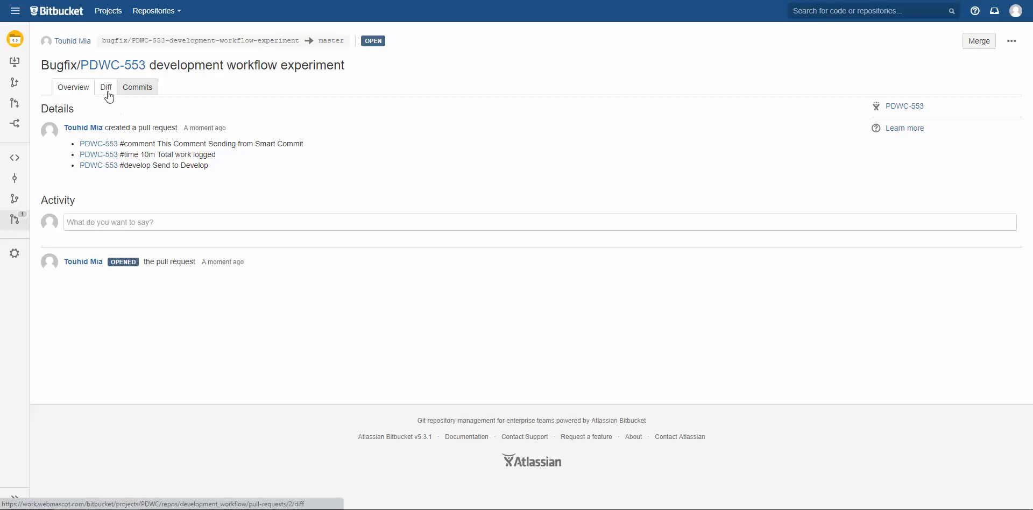
click(105, 87)
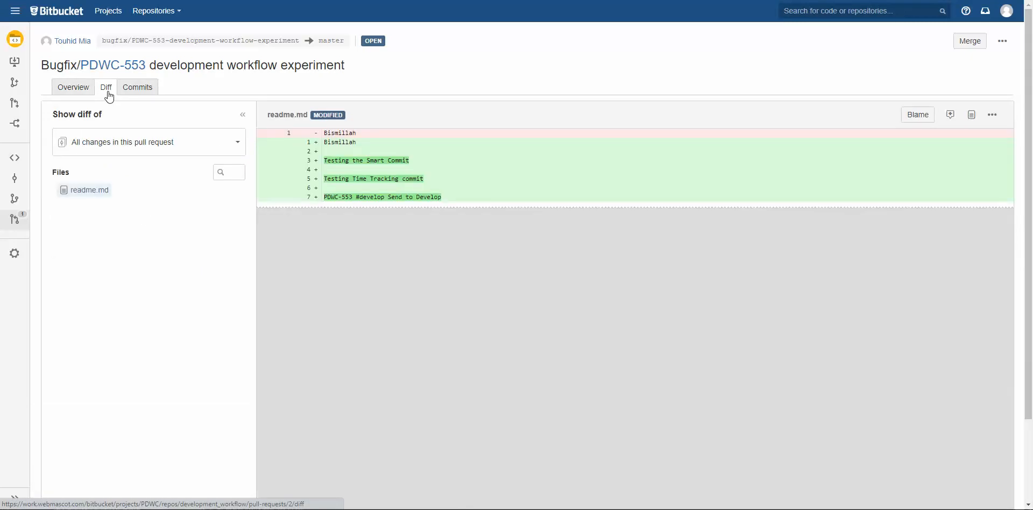
mouse_move(304, 185)
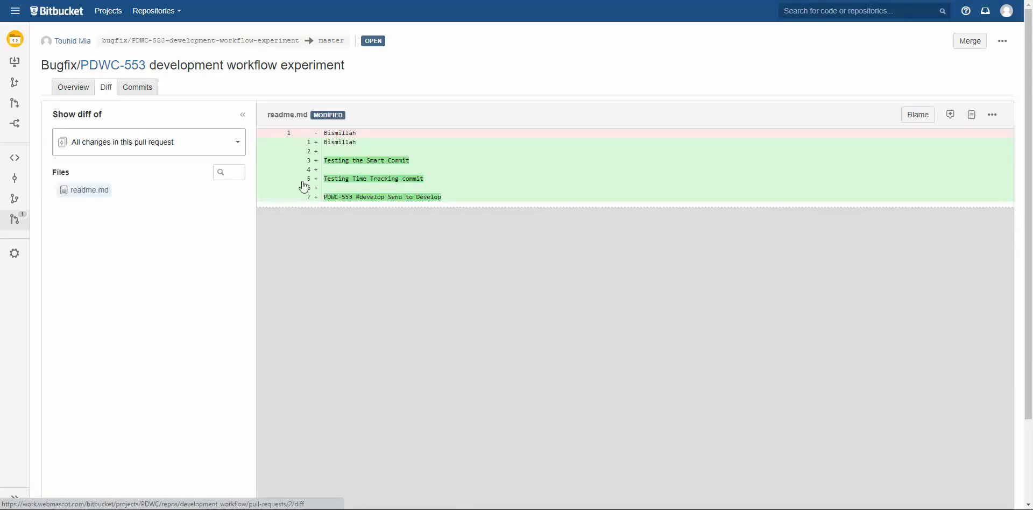
mouse_move(293, 143)
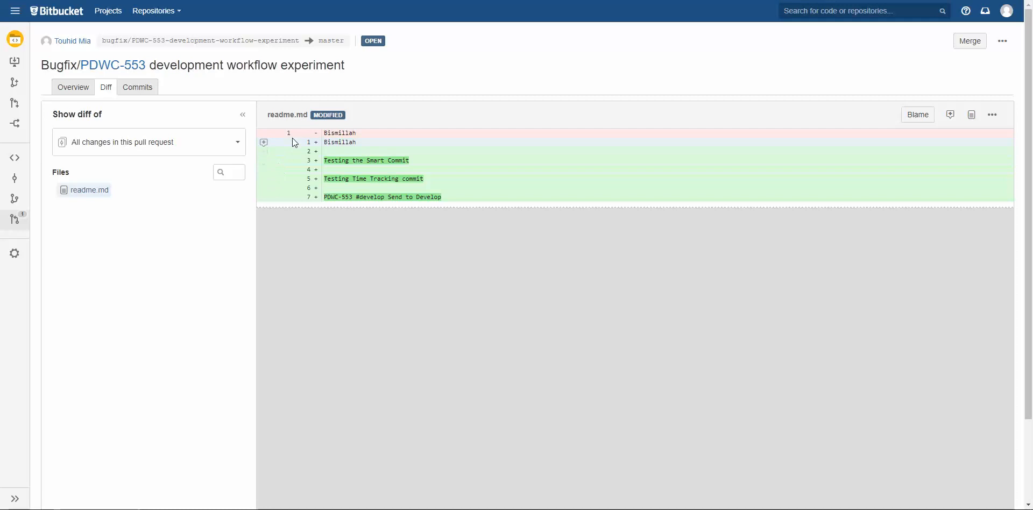
mouse_move(315, 198)
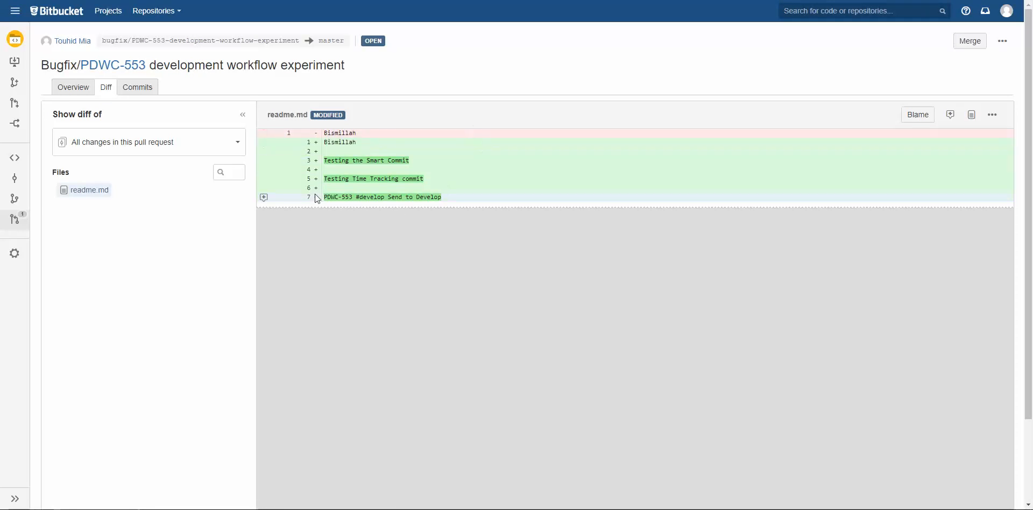
mouse_move(264, 192)
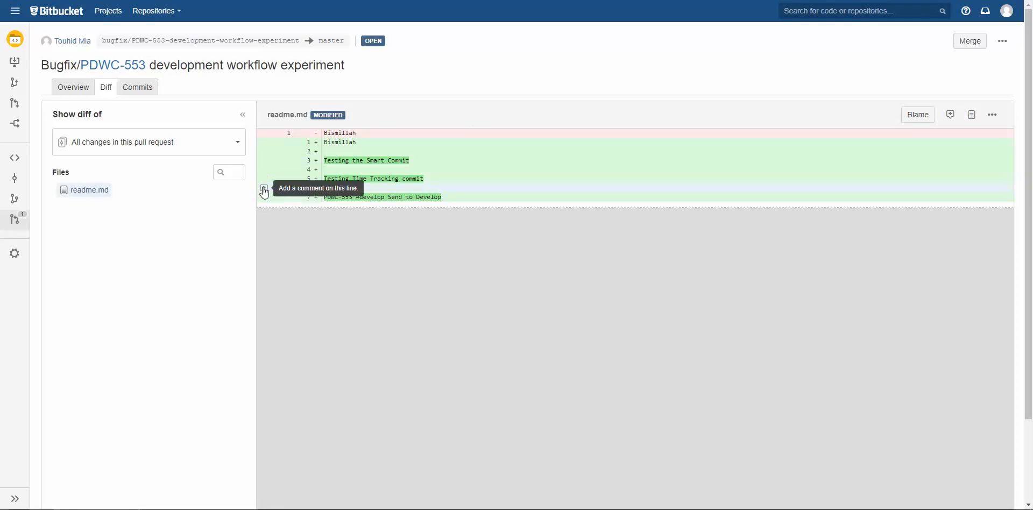
Step: Post an inline comment 'This is the test Review commit' on the readme.md changes
click(264, 191)
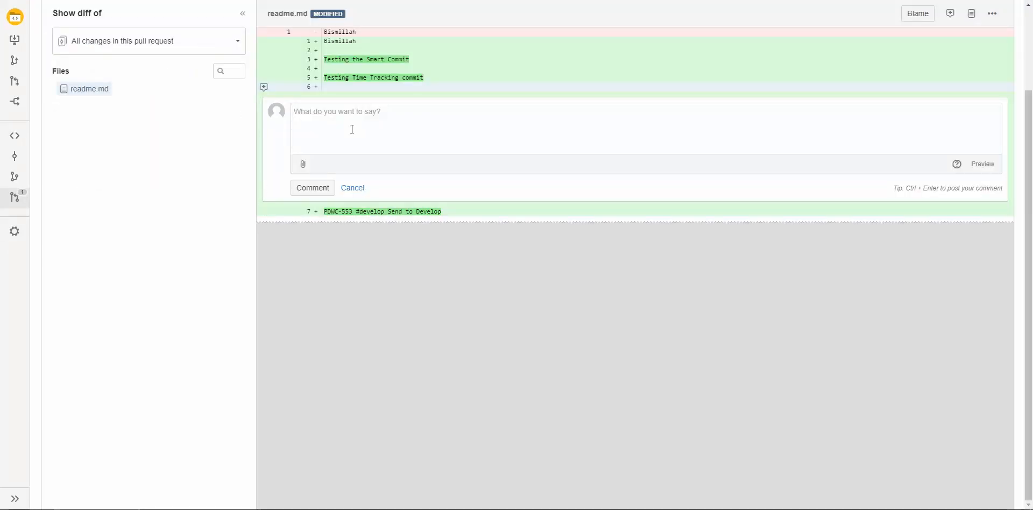
text(This)
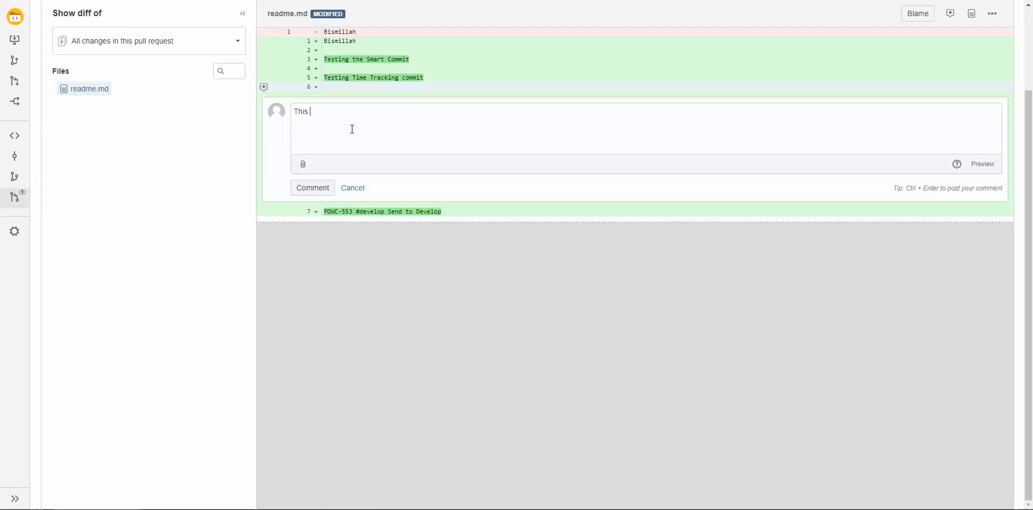
text(is the test)
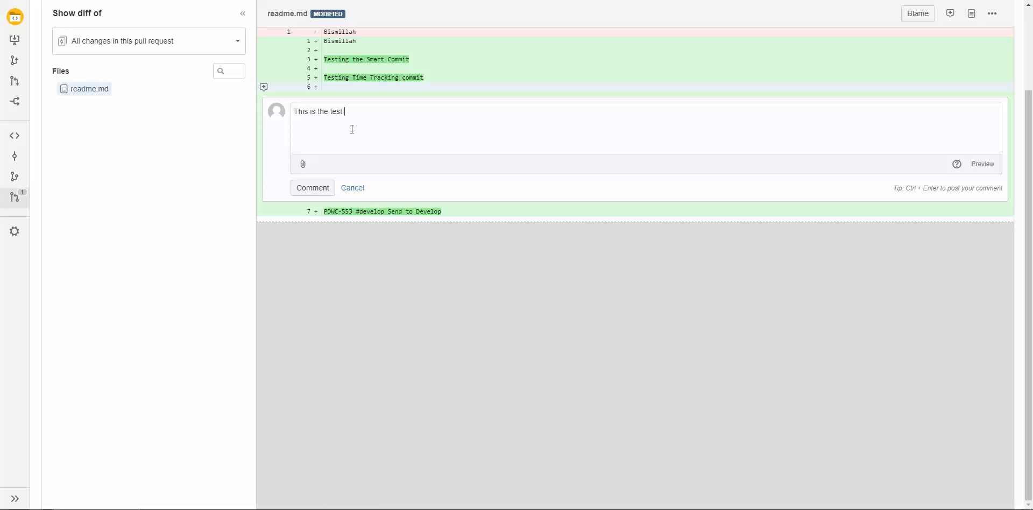
text(Review c)
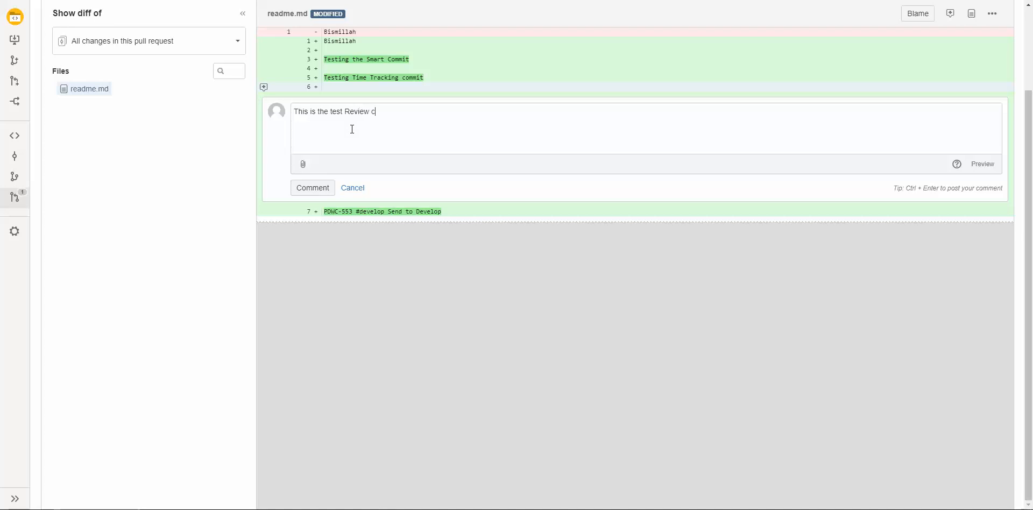
text(ommit)
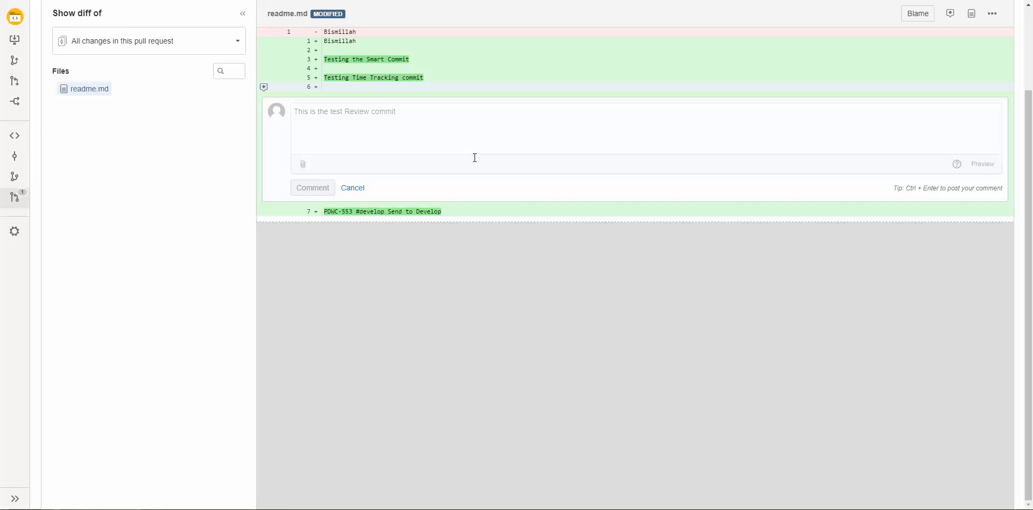
click(312, 187)
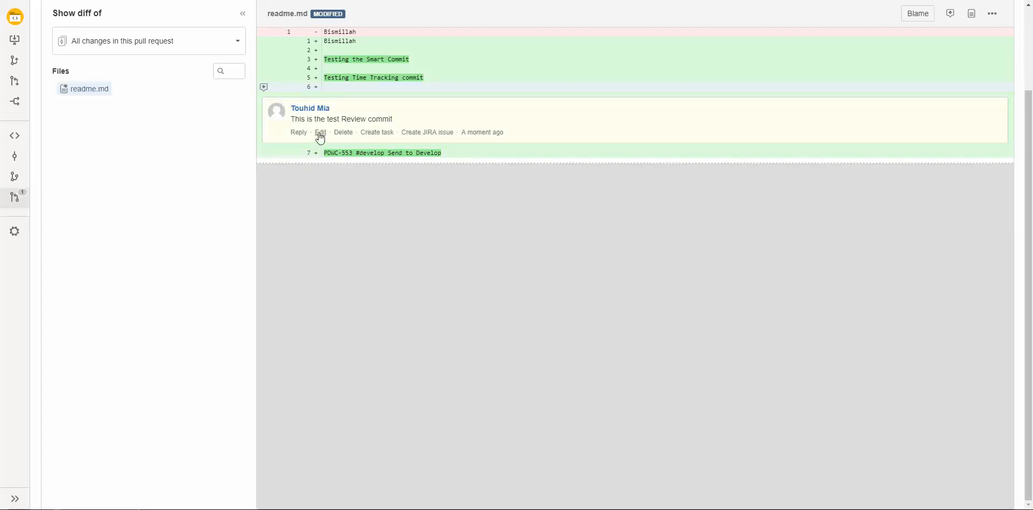
Step: Edit the comment to read 'This is the test Review comment' and save it
click(321, 131)
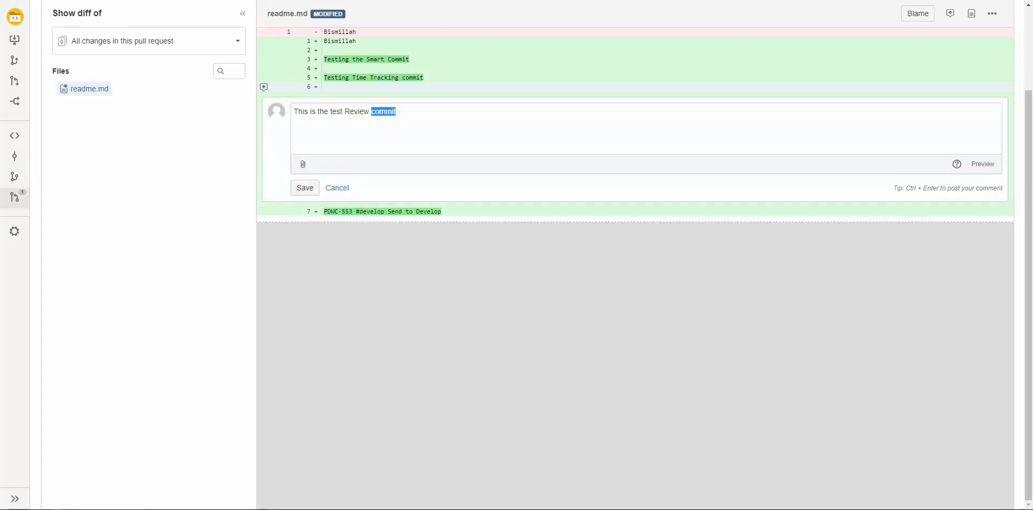
text(comment)
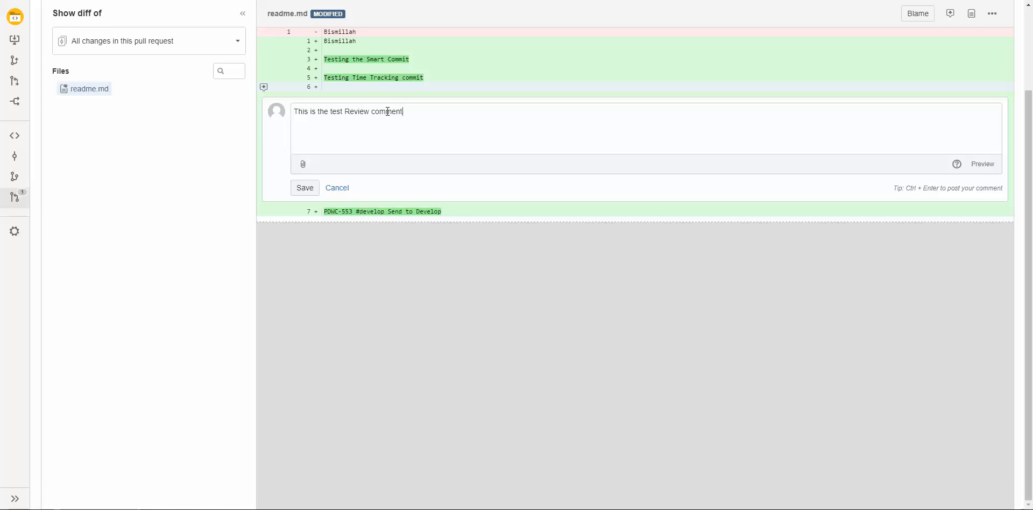
click(305, 188)
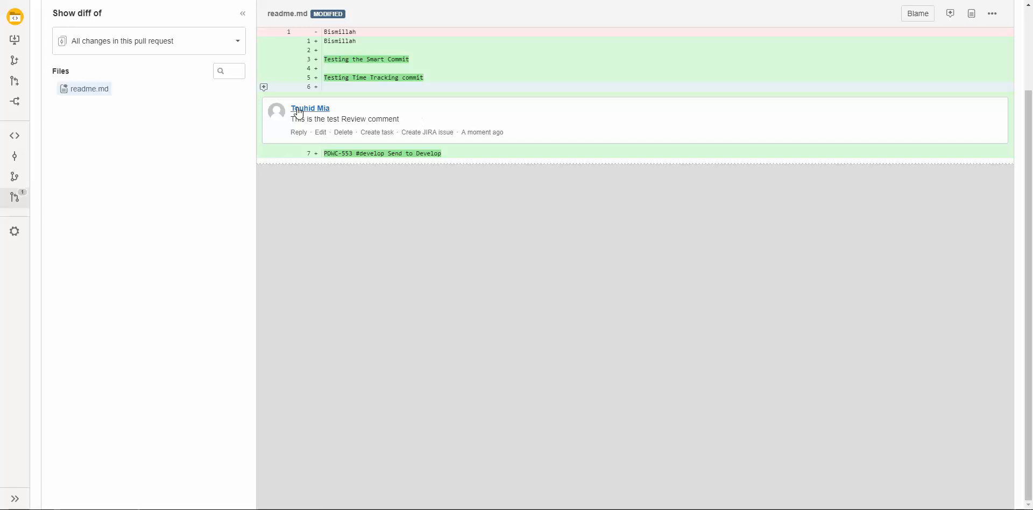
mouse_move(218, 108)
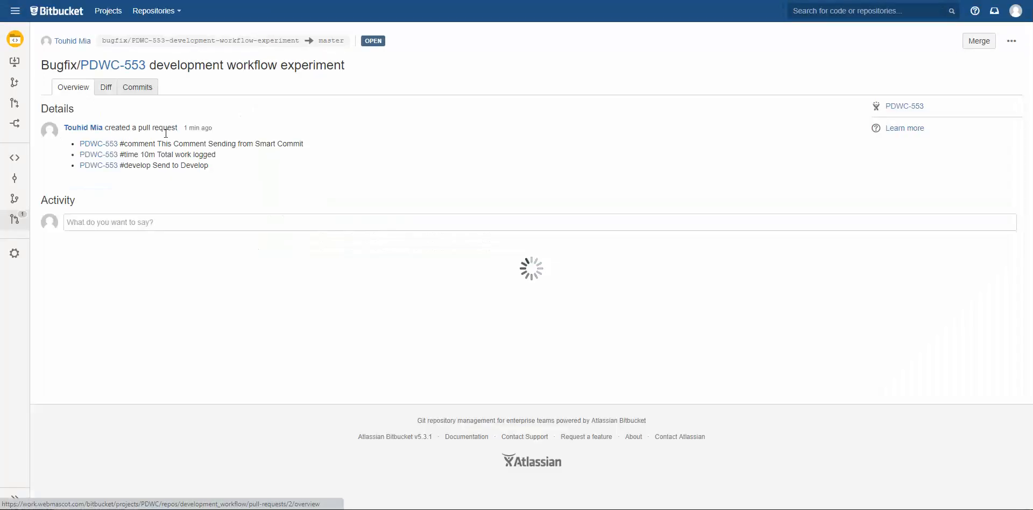
scroll(down, 3)
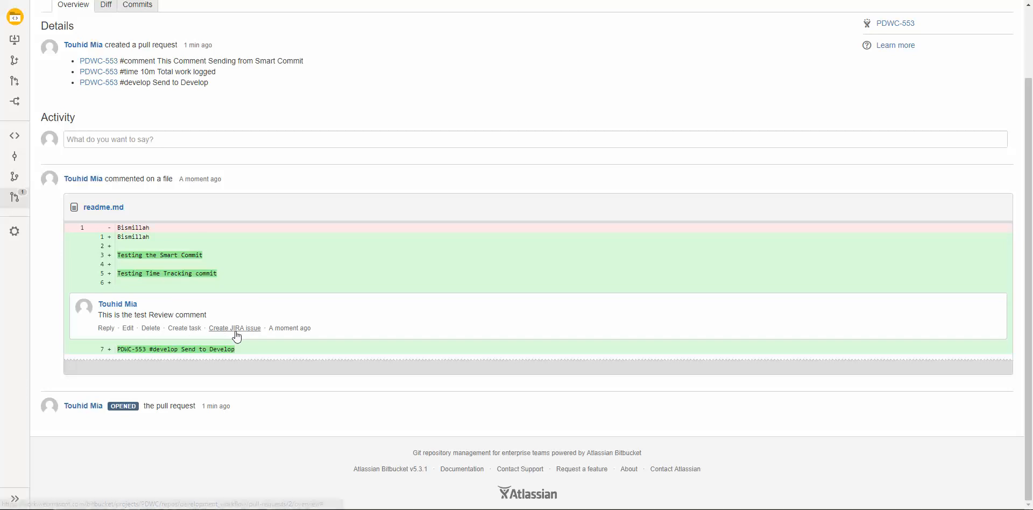
scroll(up, 3)
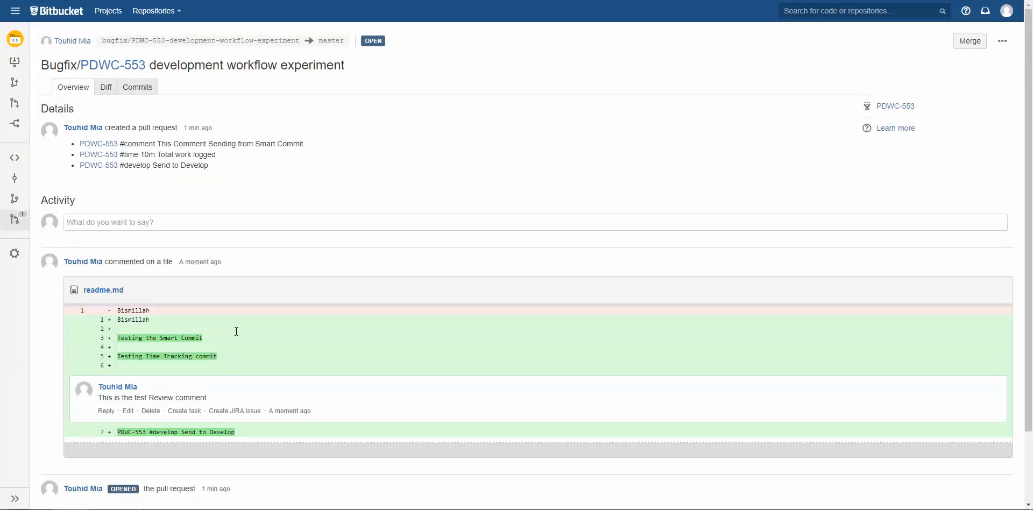
mouse_move(169, 177)
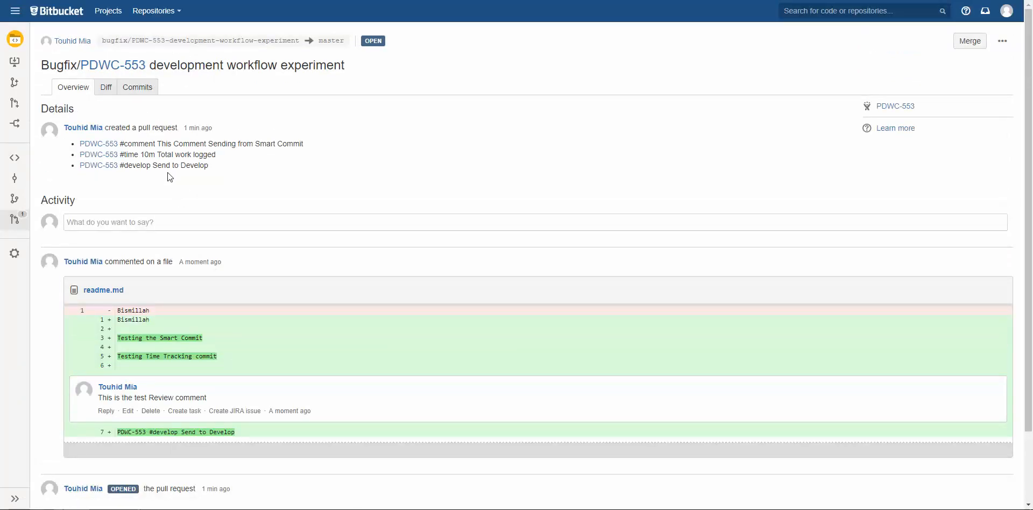
mouse_move(969, 41)
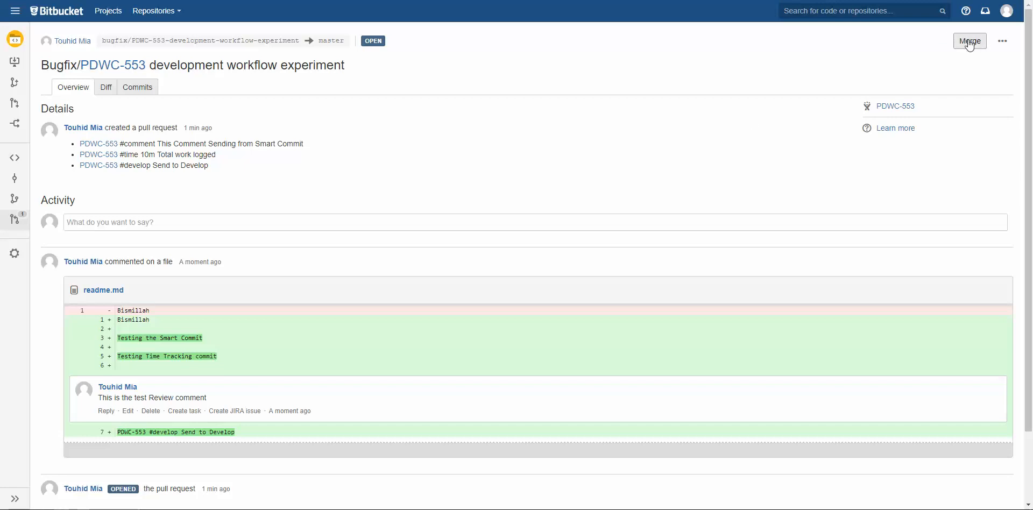
mouse_move(108, 41)
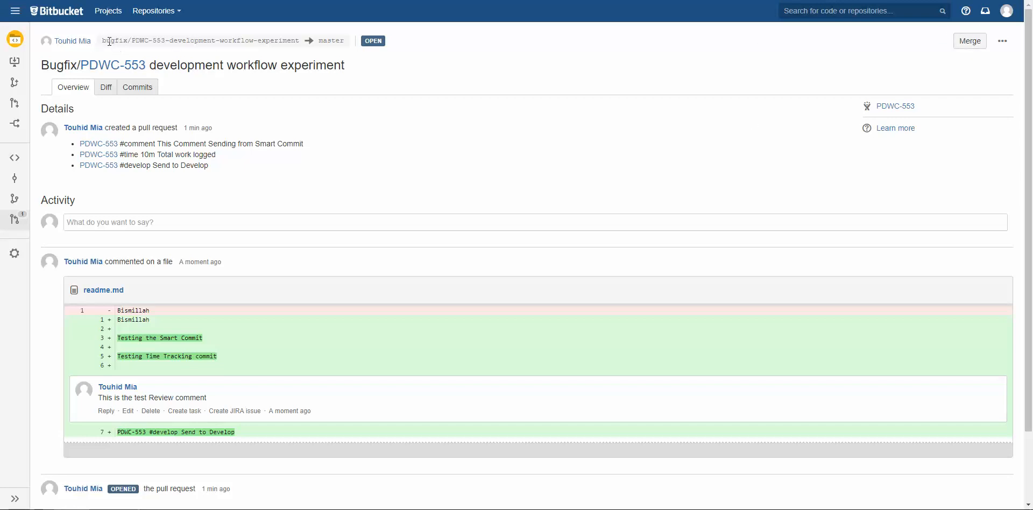
double_click(199, 40)
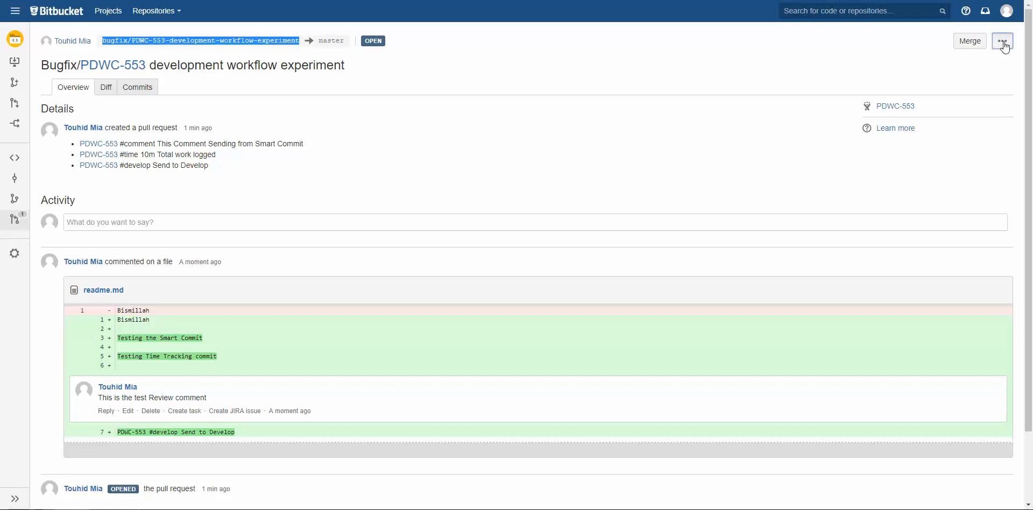
click(1002, 41)
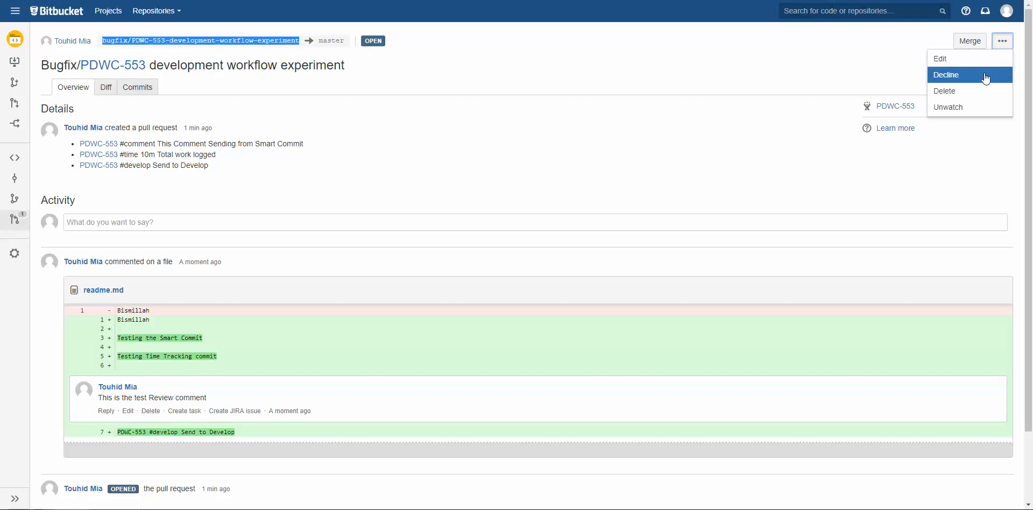
mouse_move(946, 107)
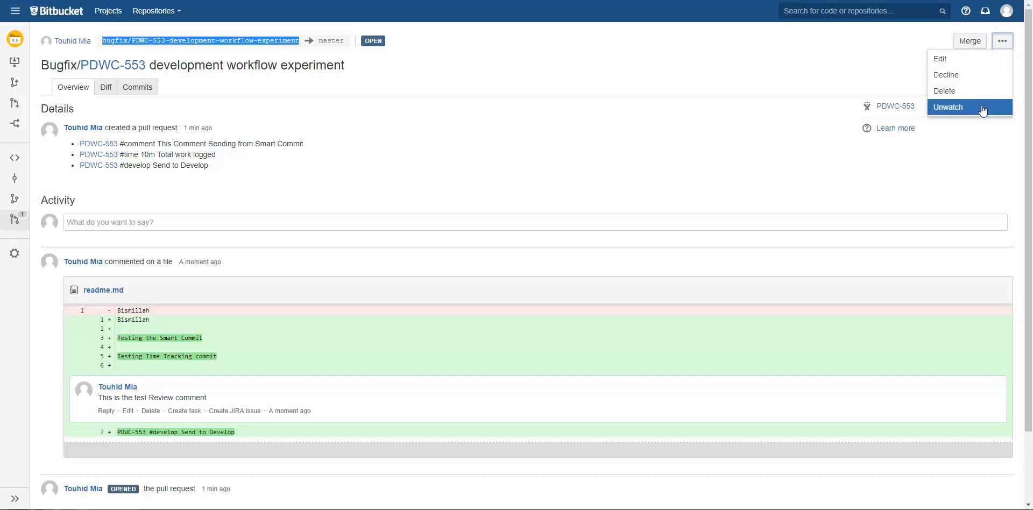
click(582, 86)
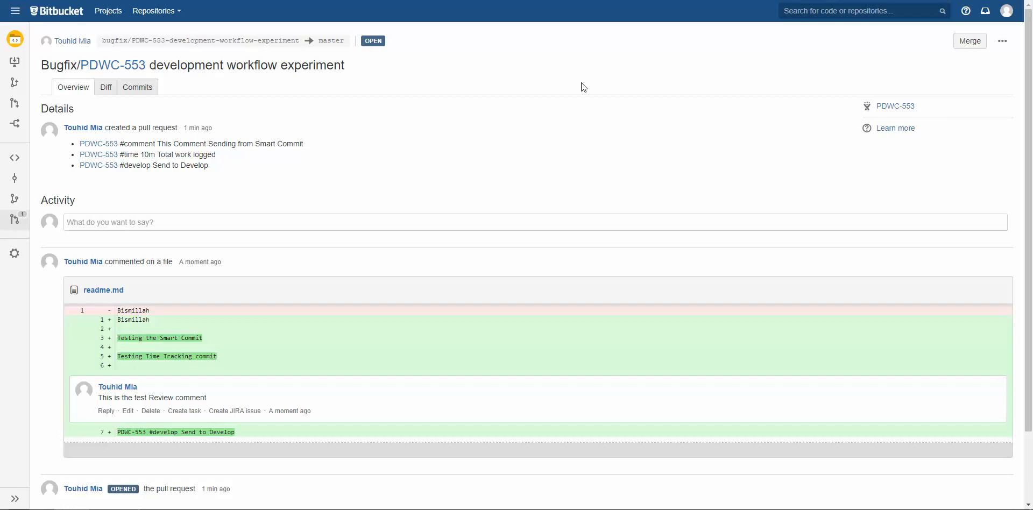
mouse_move(578, 84)
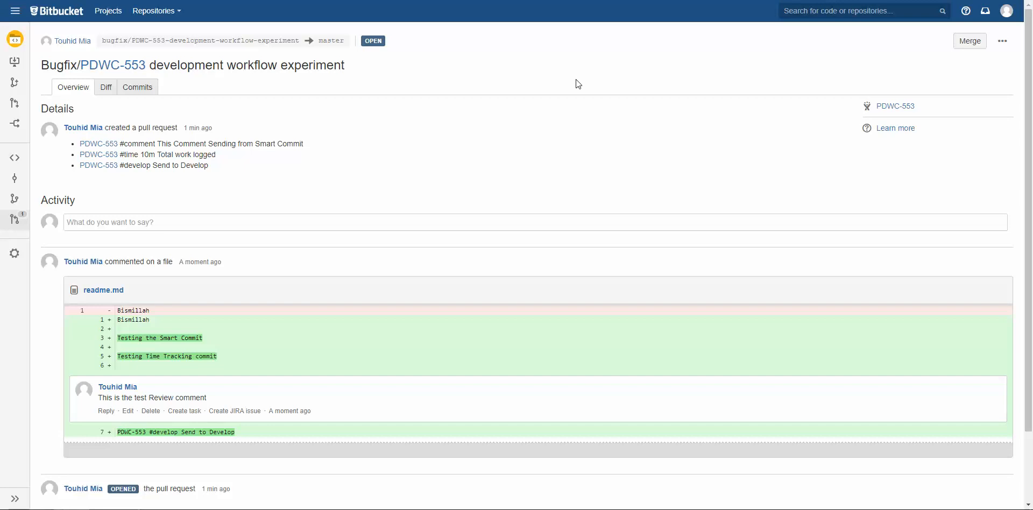
mouse_move(969, 41)
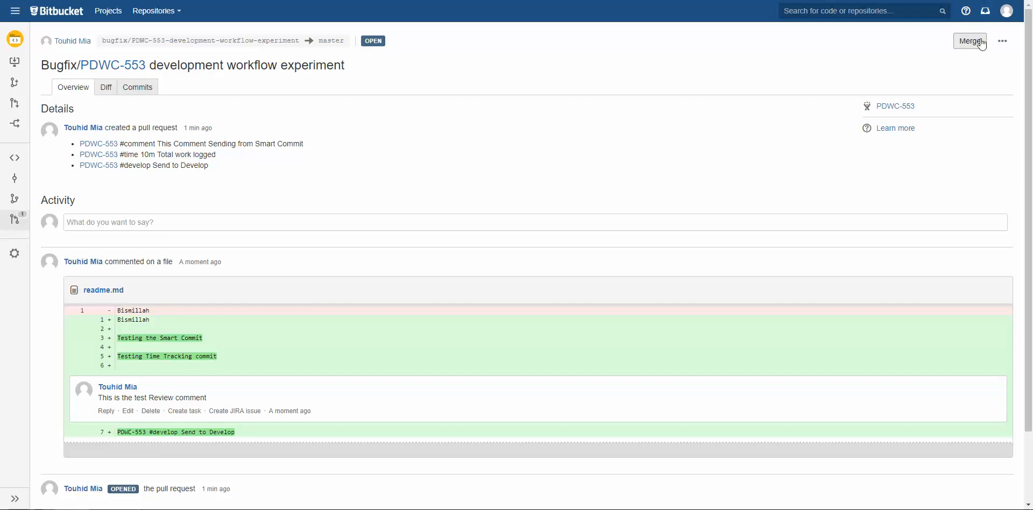
mouse_move(985, 40)
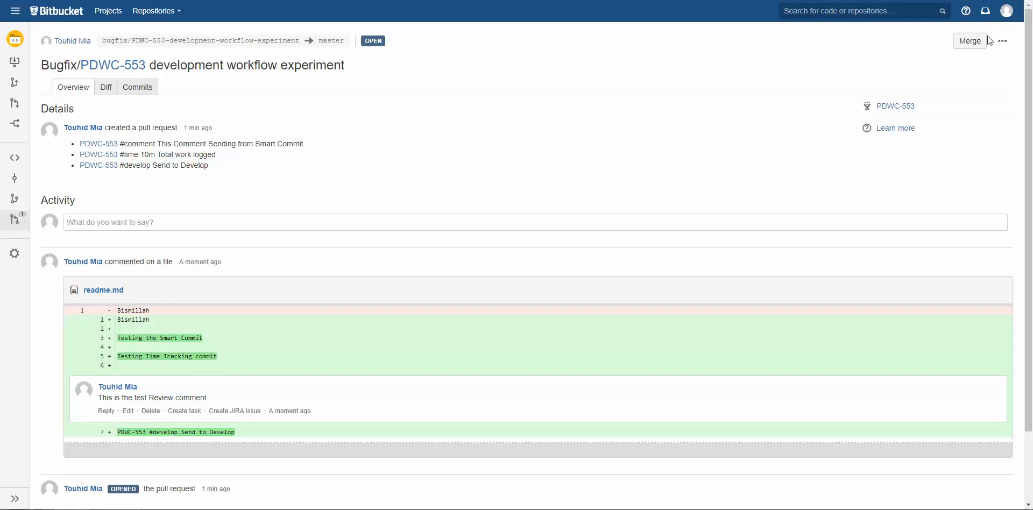
mouse_move(961, 56)
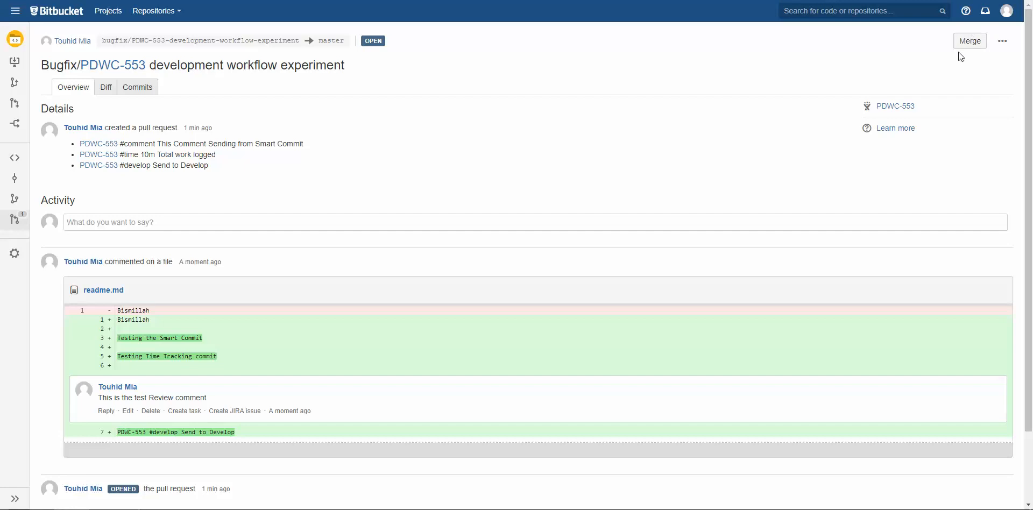